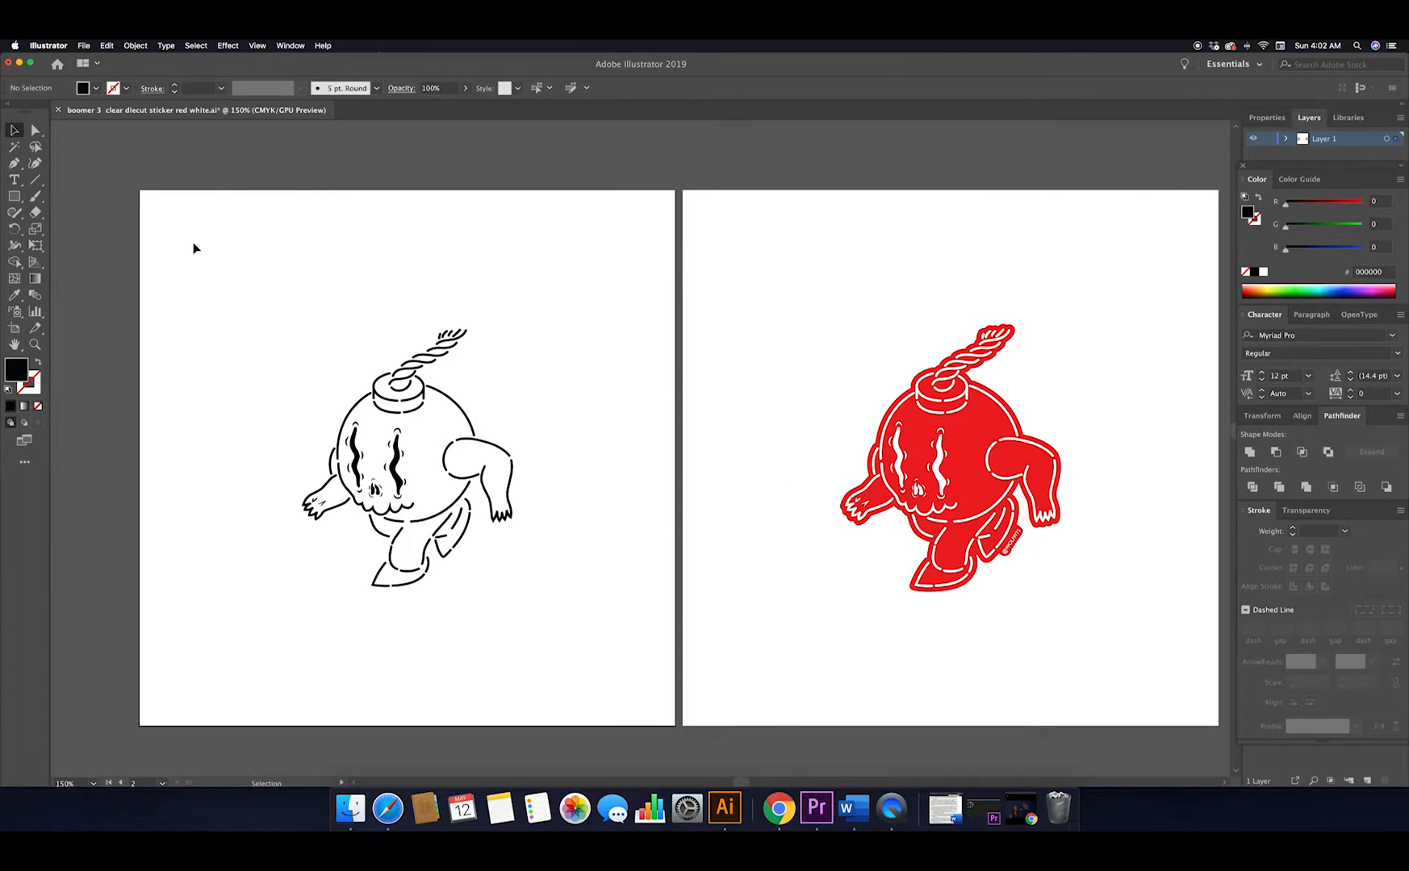
# Step: Select the whole black outline bomb artwork to copy it
pyautogui.moveTo(193, 249); pyautogui.dragTo(602, 642)
pyautogui.write('aser')
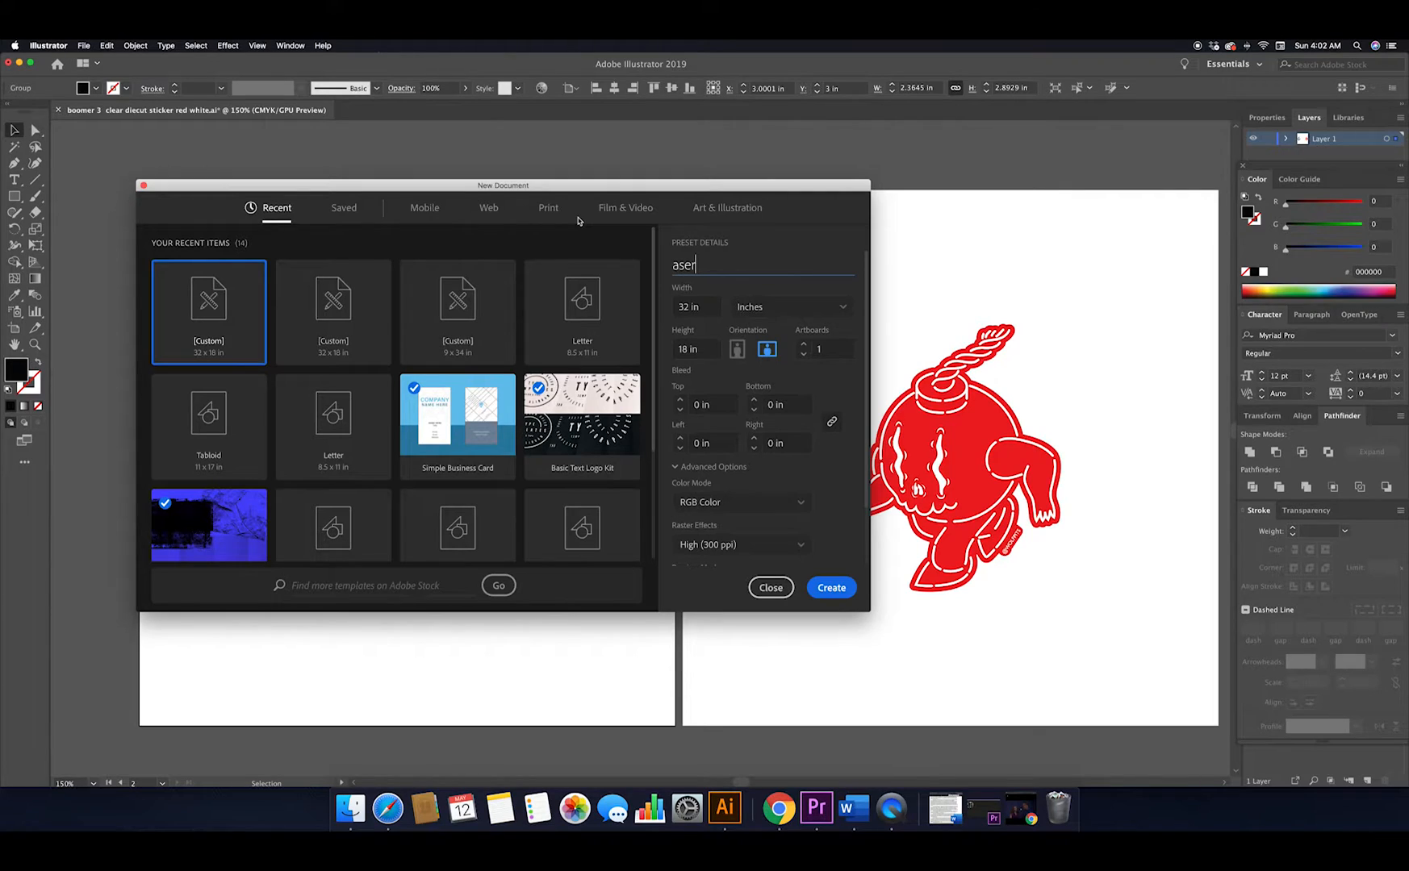
# Step: Create the new 32 × 18 in RGB document for the pasted bomb artwork
pyautogui.click(830, 587)
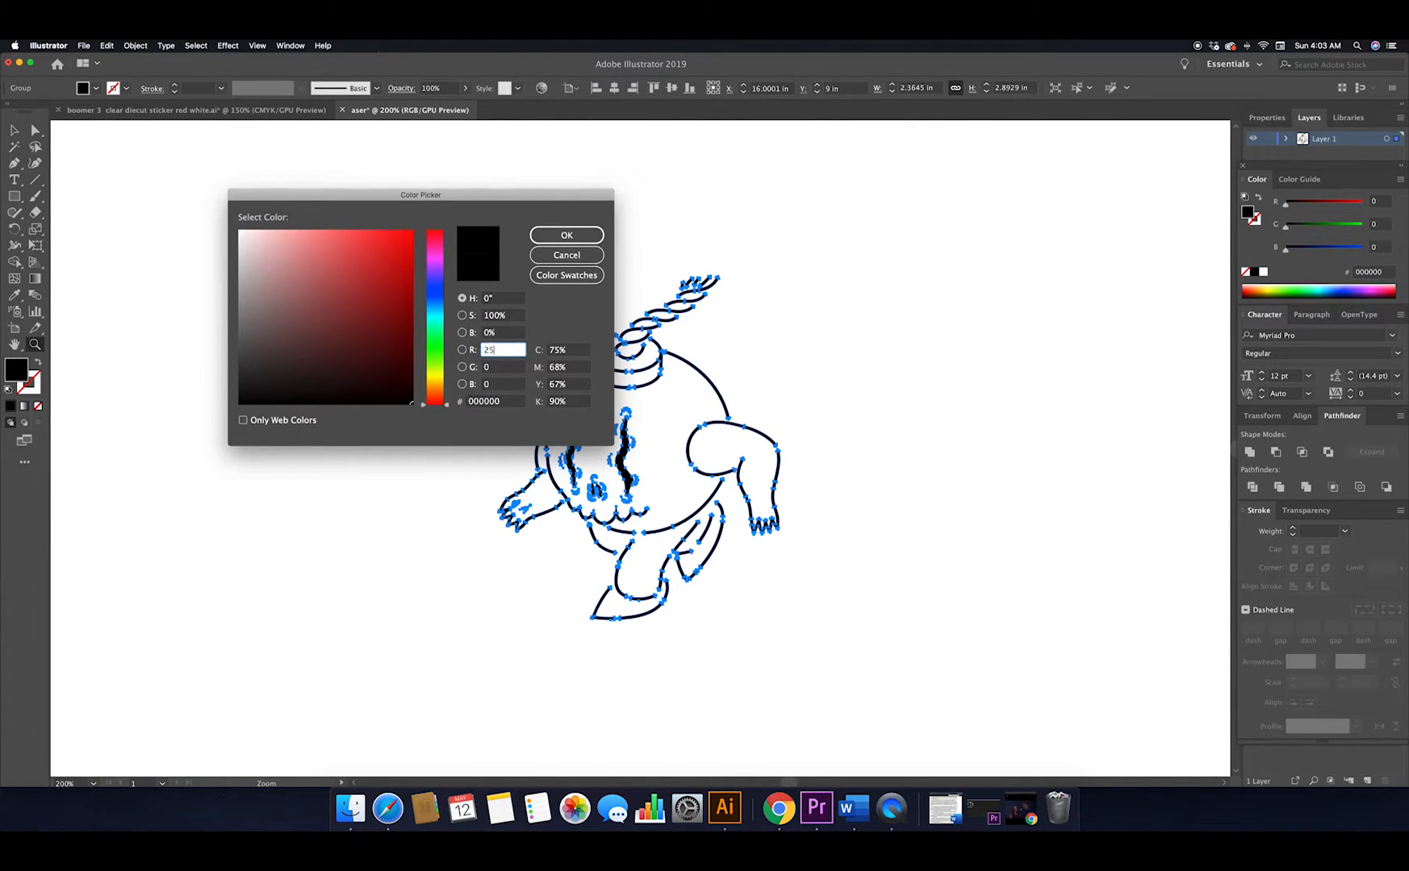
pyautogui.click(567, 234)
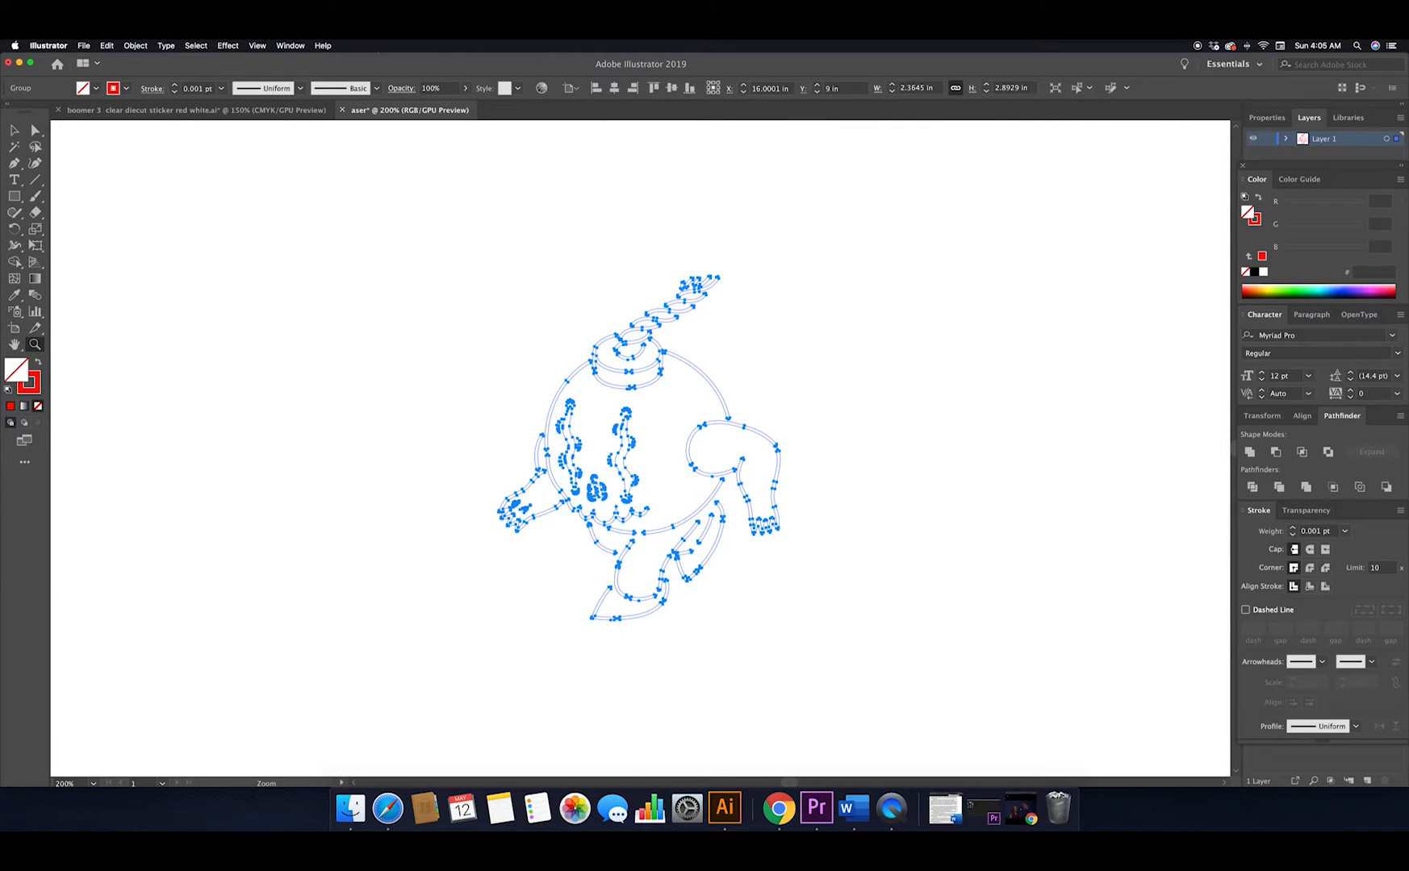
pyautogui.moveTo(90, 110)
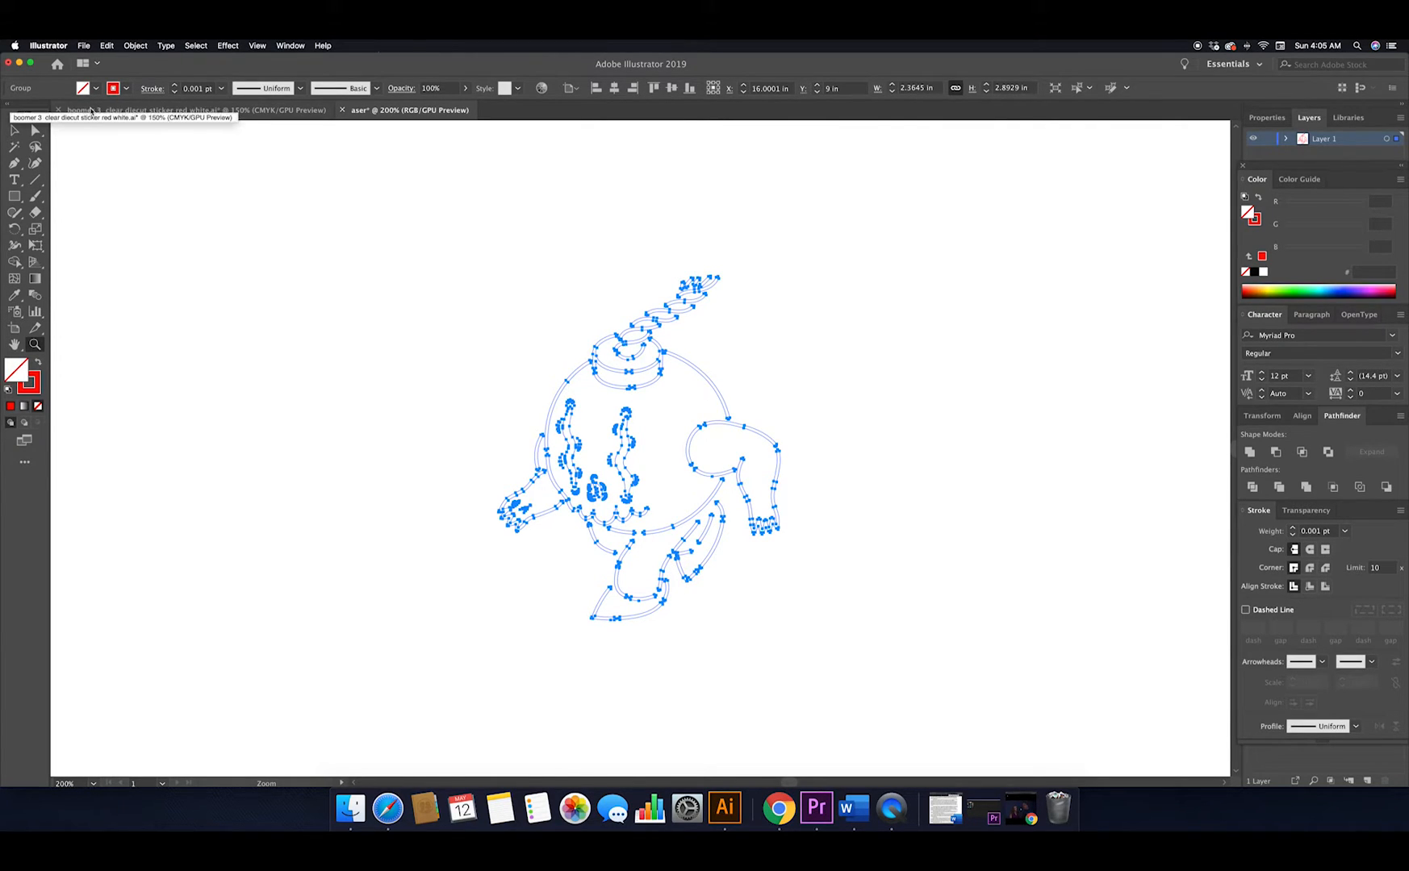